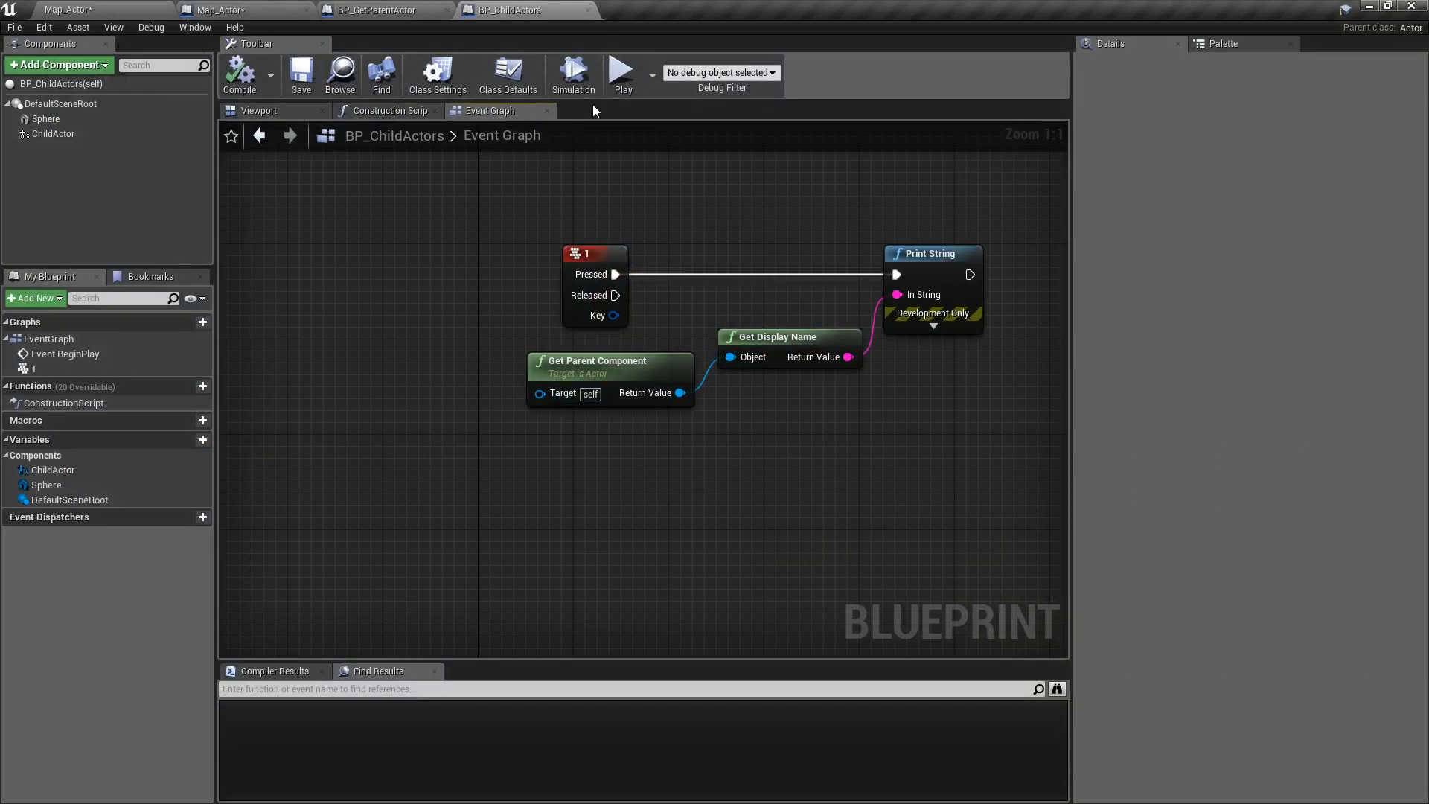
# - Set the Debug Filter to the placed instance BP_ChildActors222
pyautogui.click(623, 73)
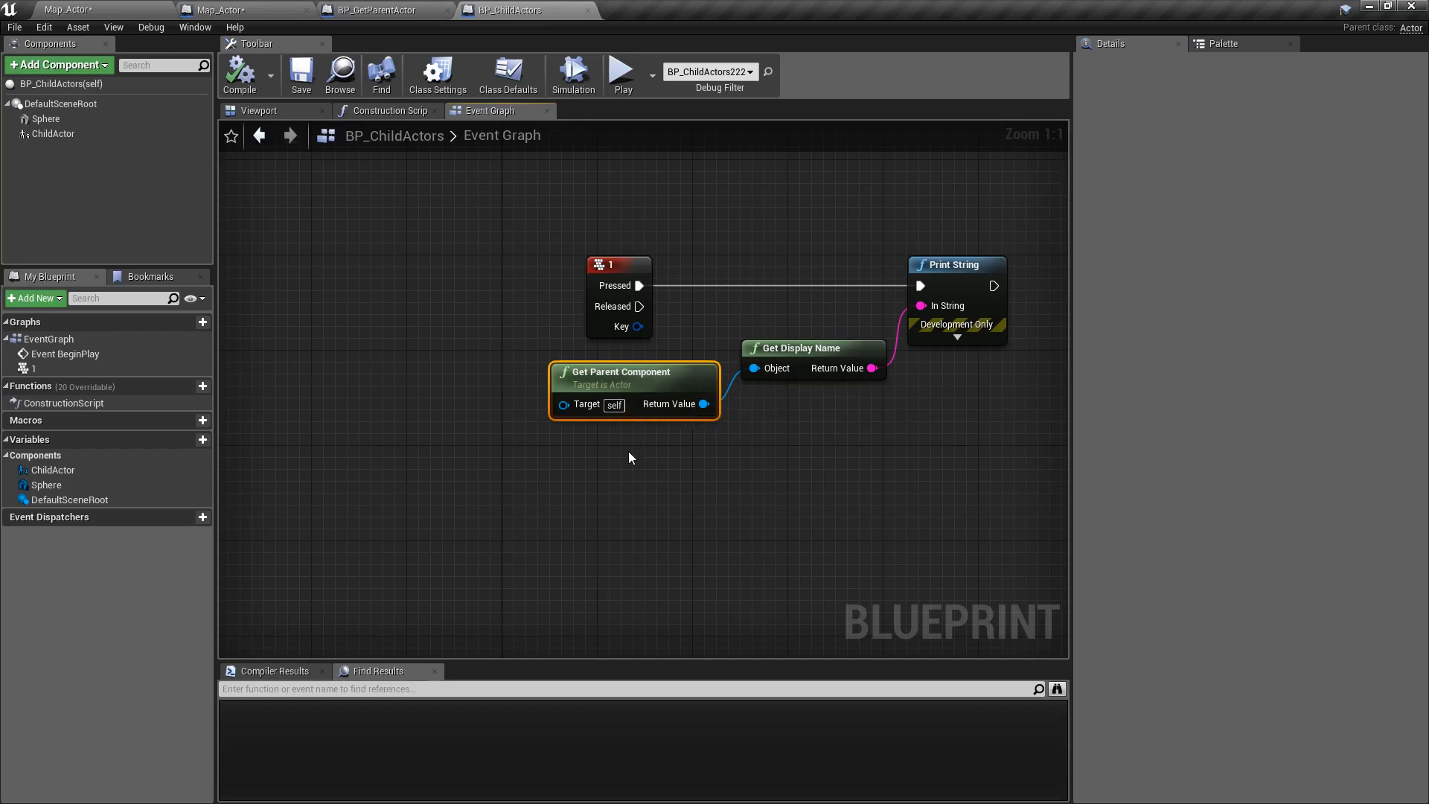
pyautogui.moveTo(635, 396)
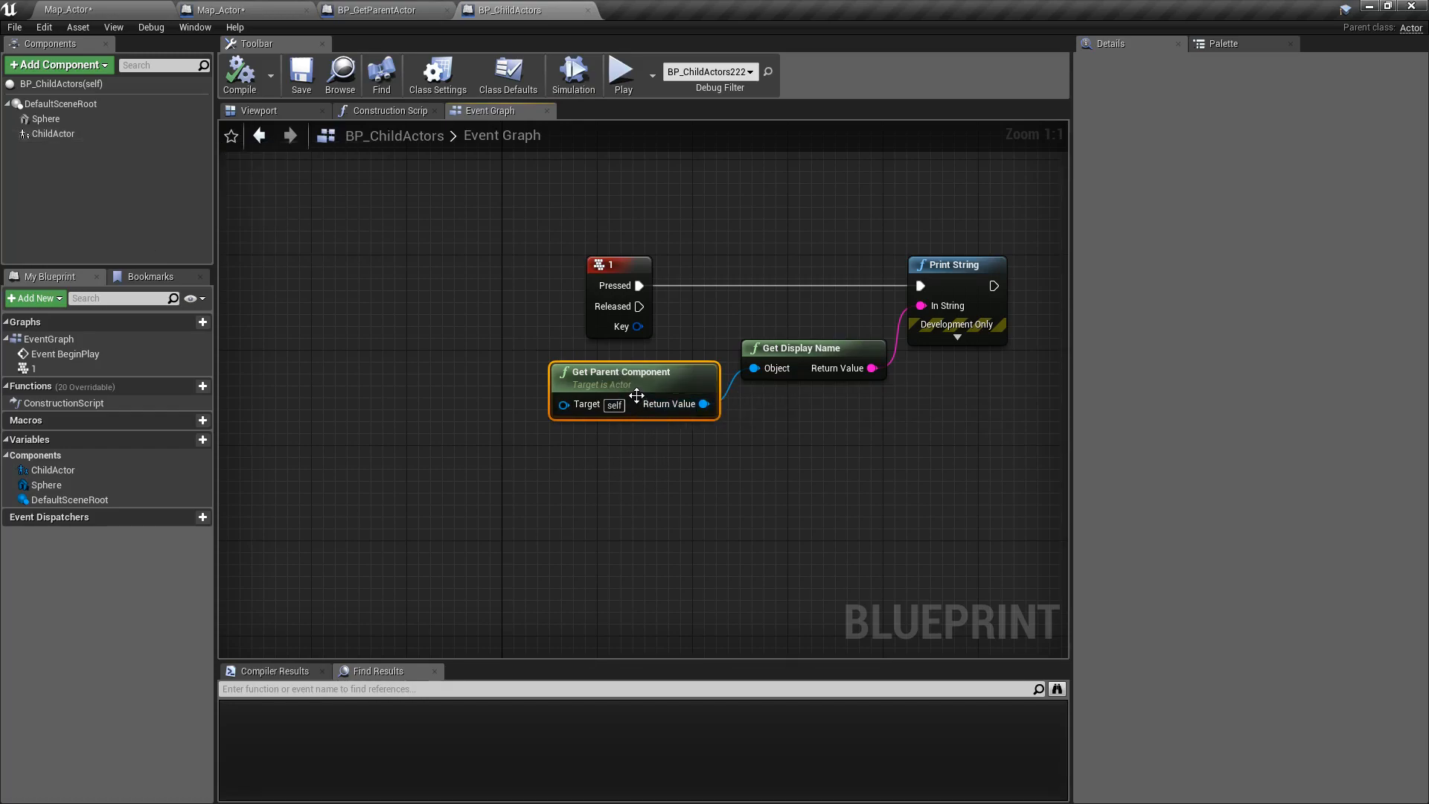
pyautogui.moveTo(619, 371)
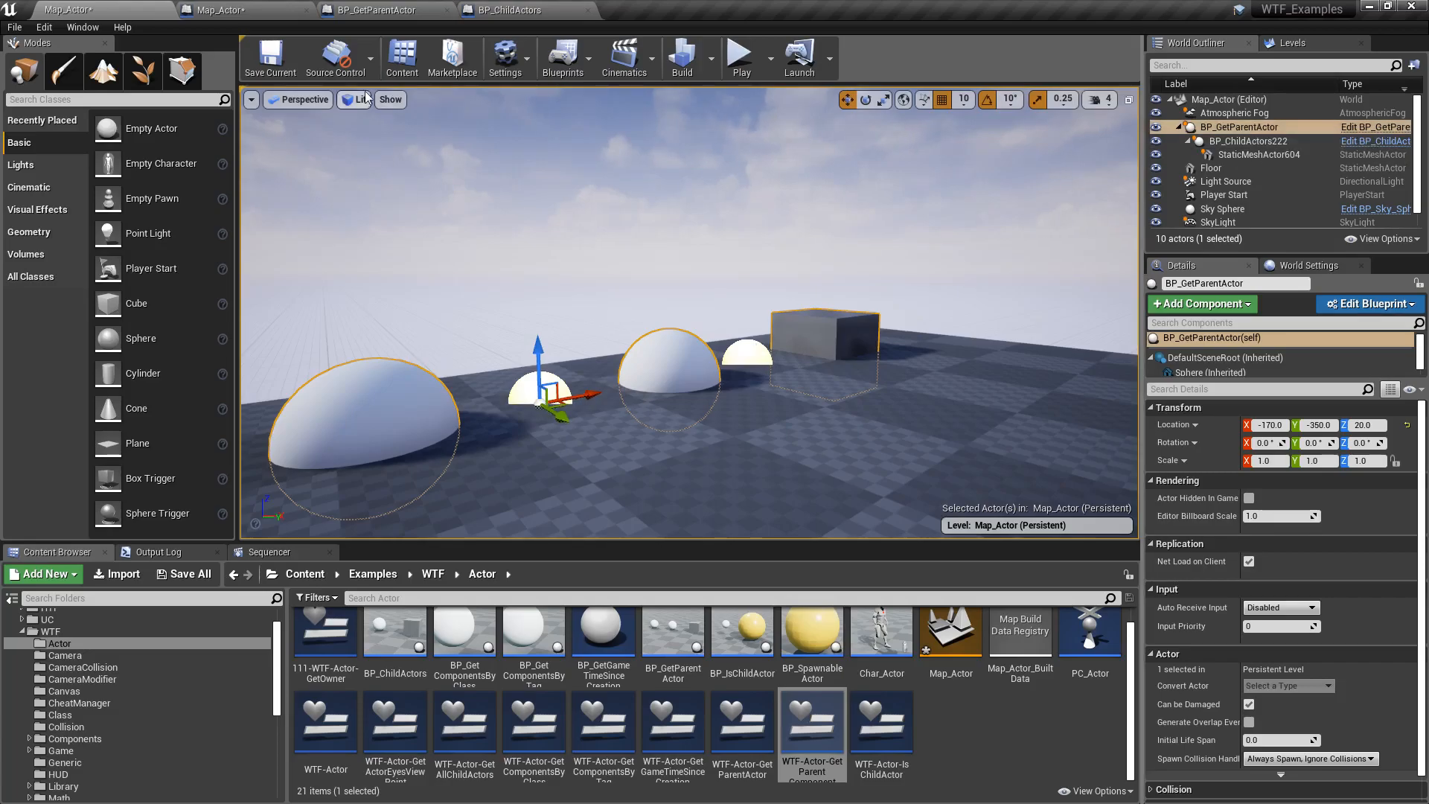
# - Show OurChildActor's details in BP_GetParentActor, with child actor class BP_ChildActors, and run the preview
pyautogui.click(373, 10)
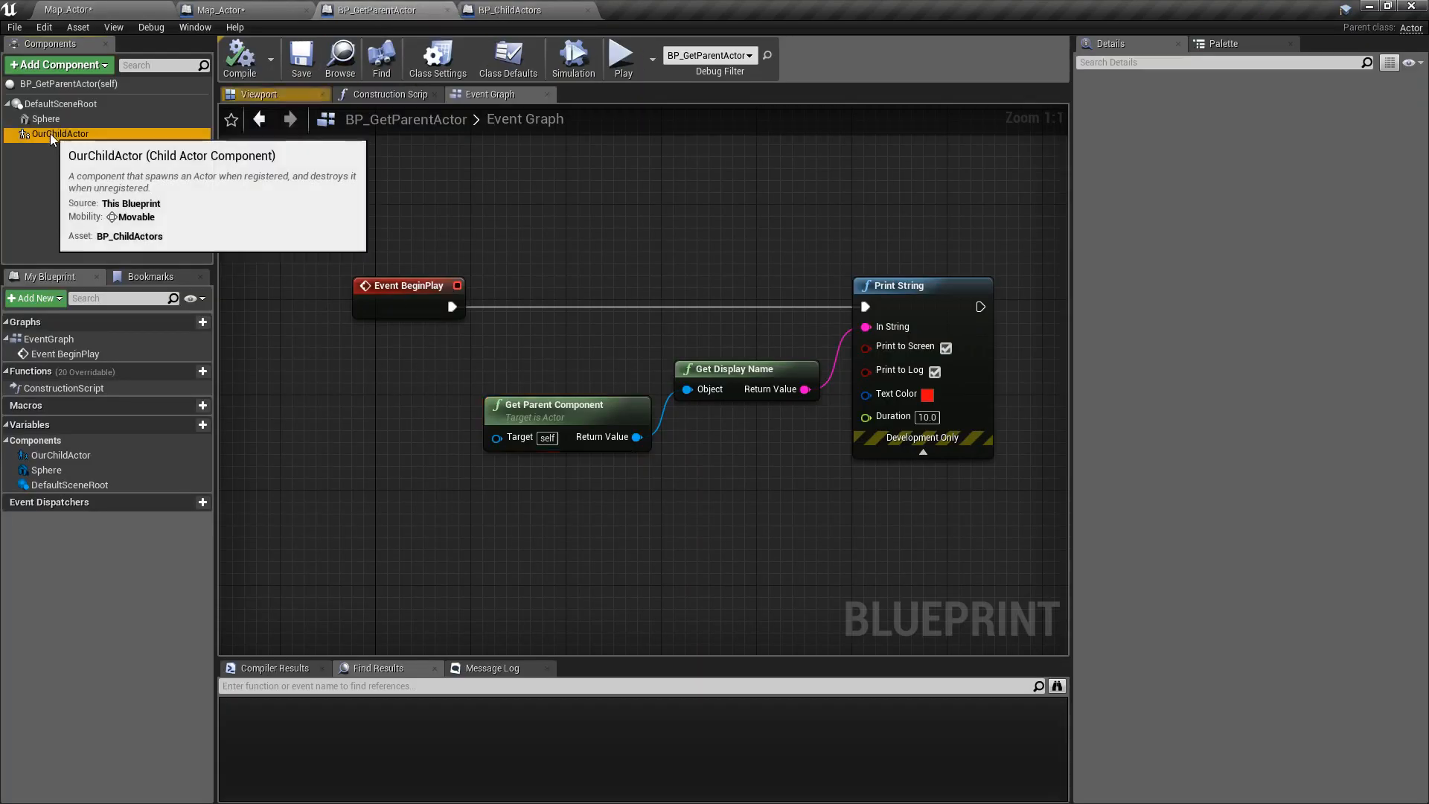
pyautogui.click(60, 134)
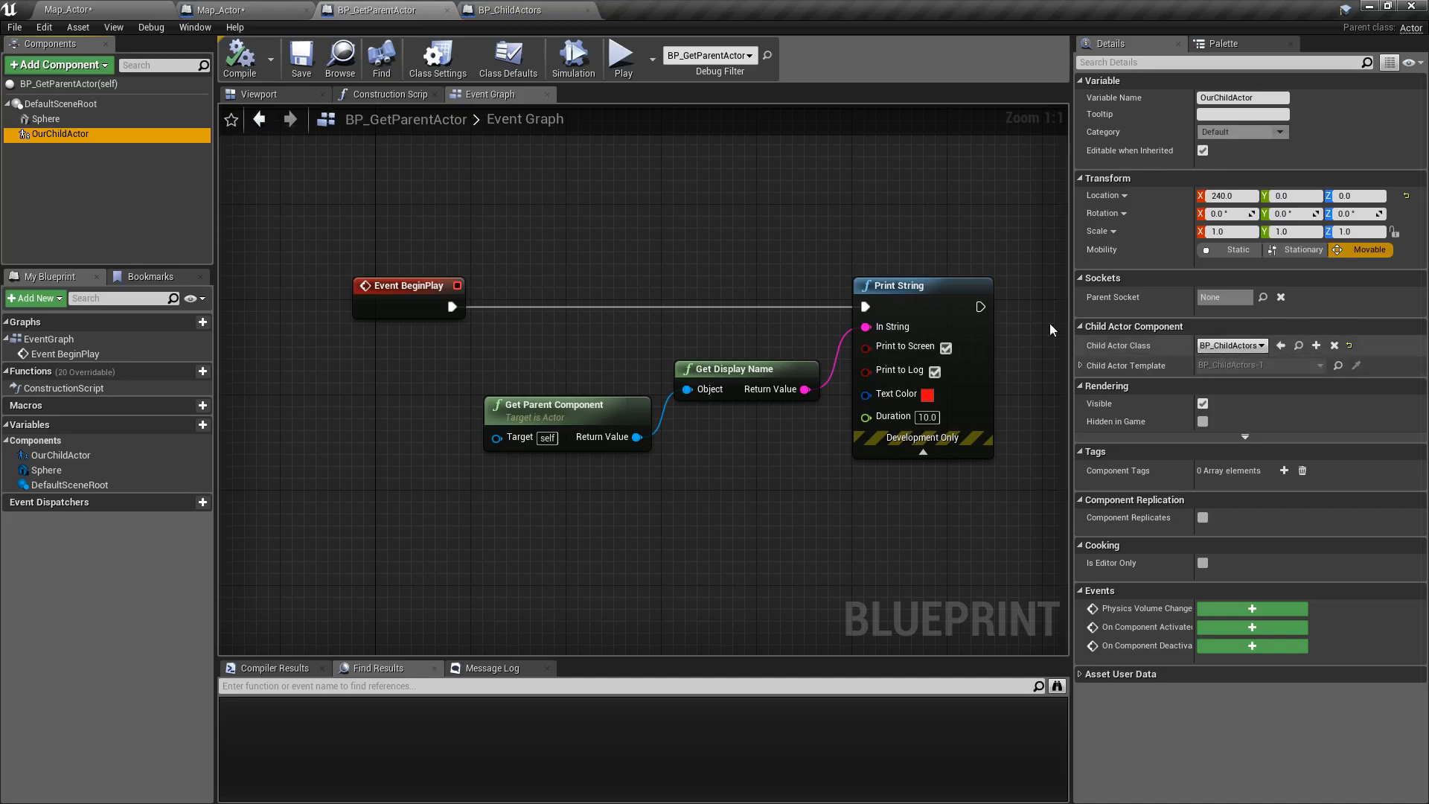
pyautogui.click(511, 10)
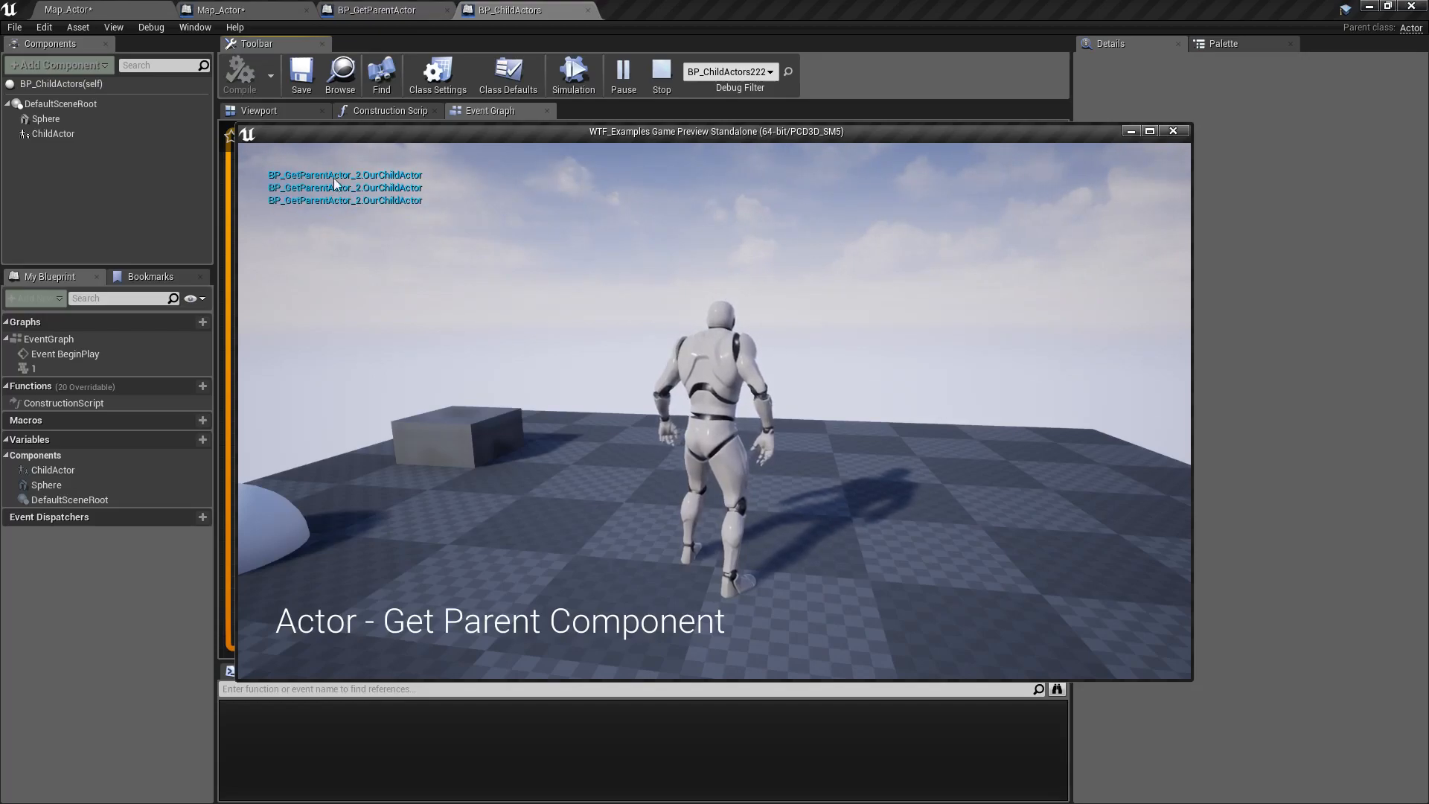
# - Stop the preview, breakpoint the Print String node and play until execution pauses there
pyautogui.click(661, 75)
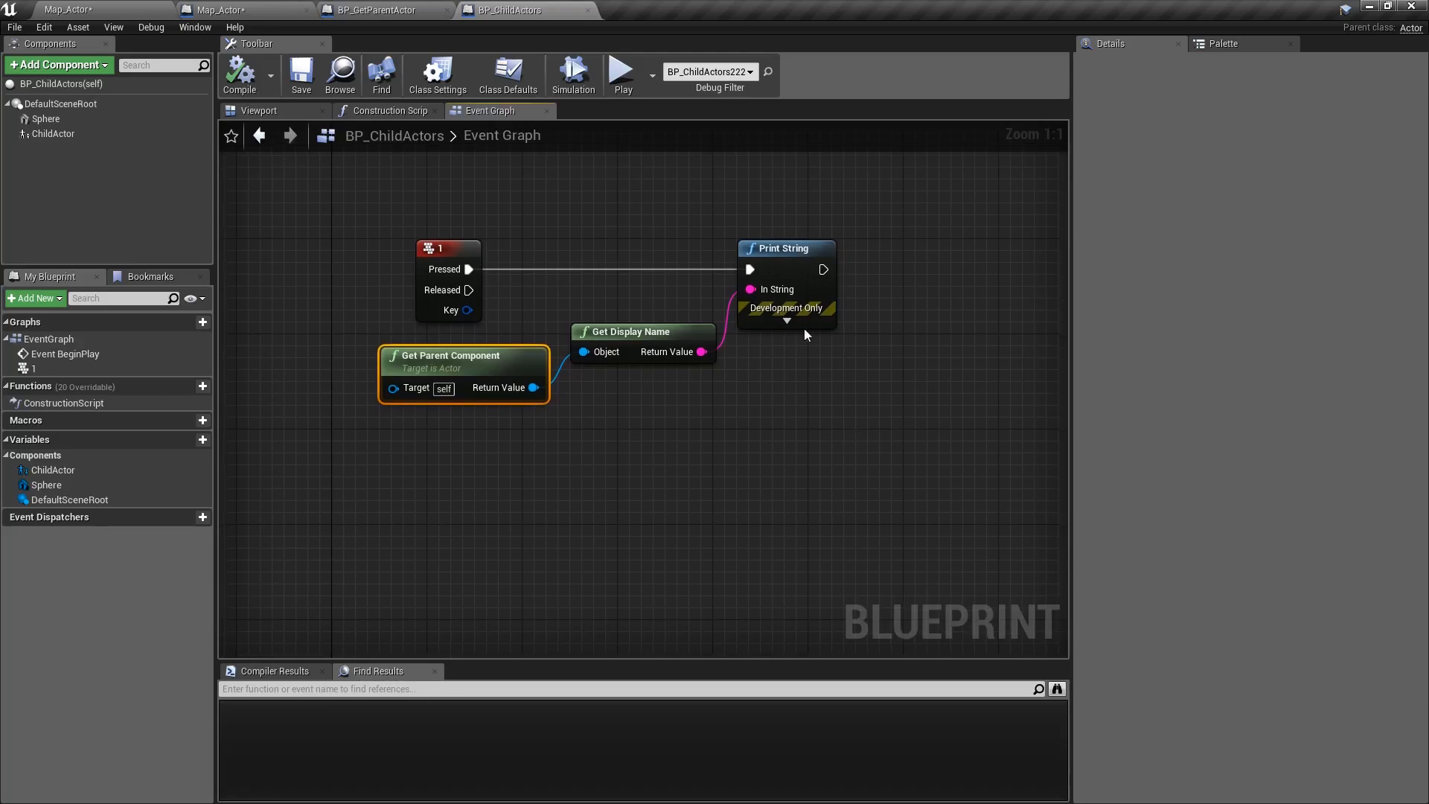
pyautogui.click(784, 248)
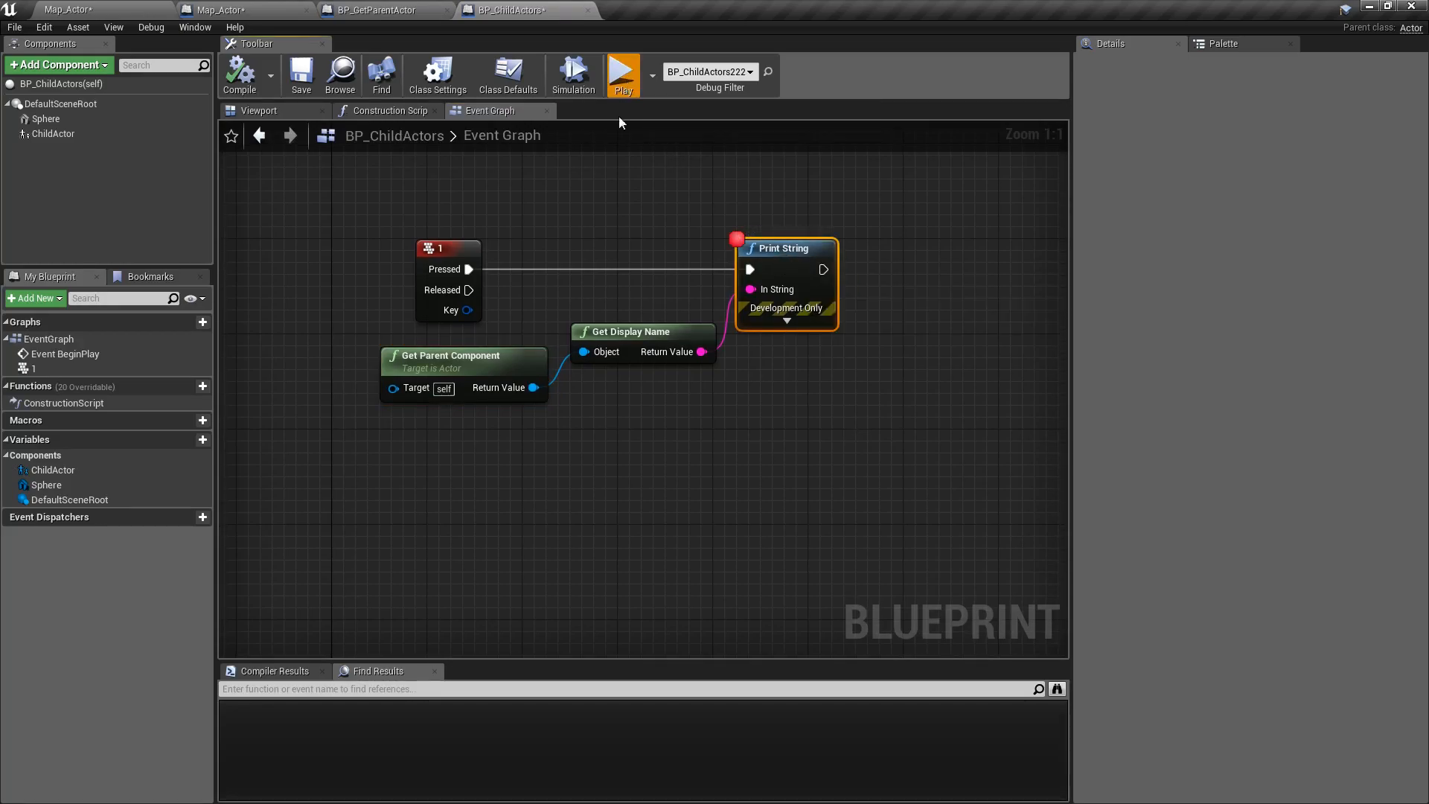
pyautogui.click(622, 73)
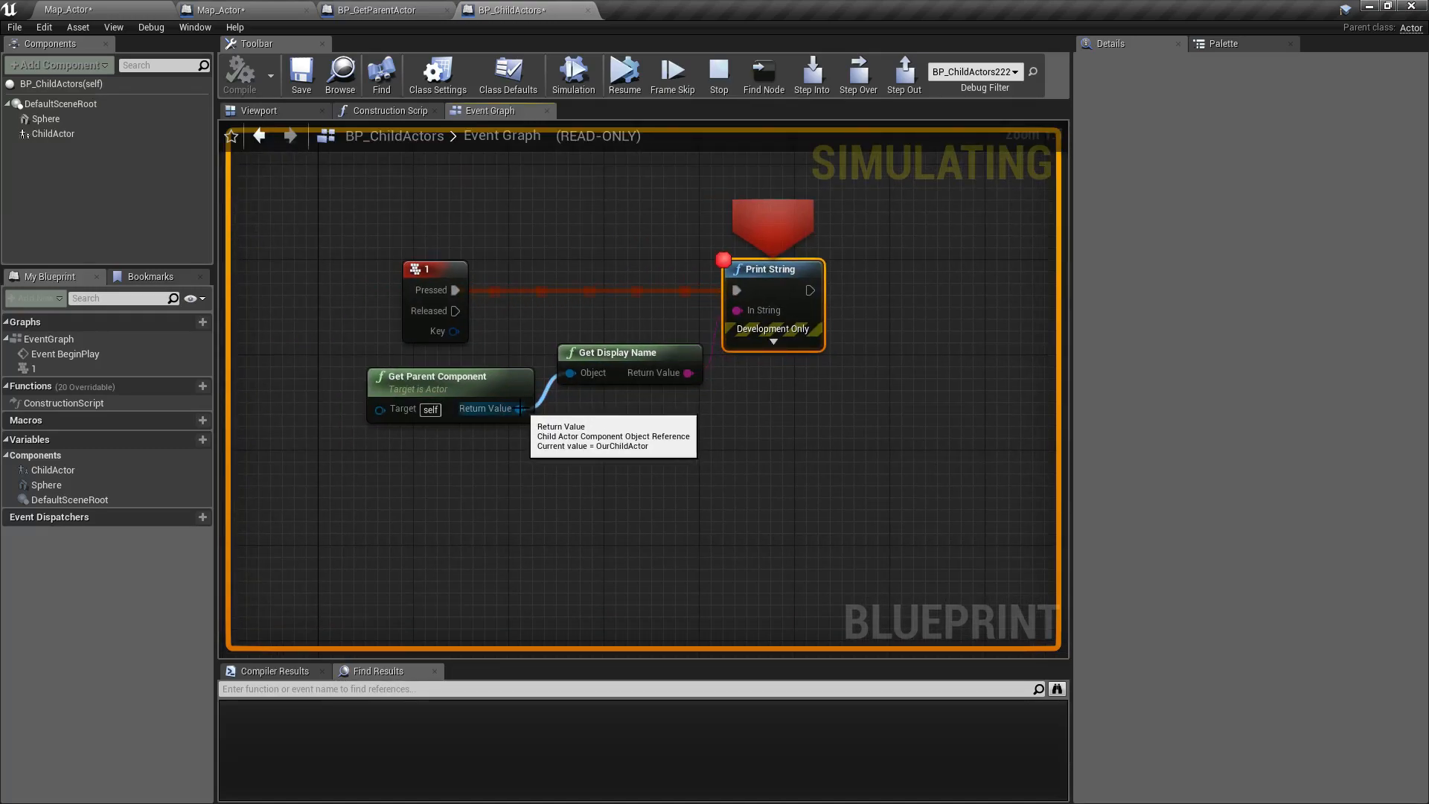
pyautogui.click(718, 74)
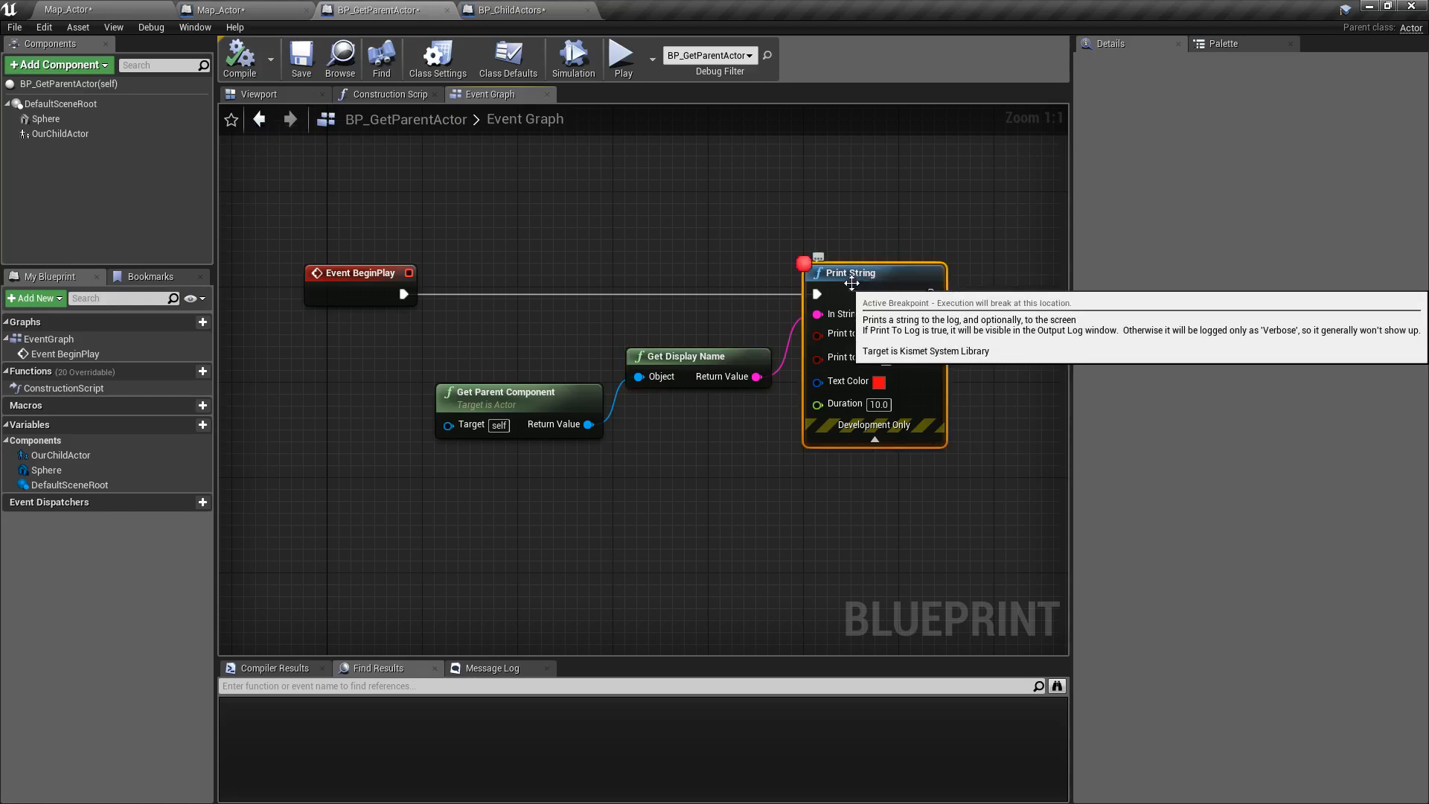
# - Resume the paused game so execution breaks at BP_GetParentActor's Print String, returning None
pyautogui.click(622, 57)
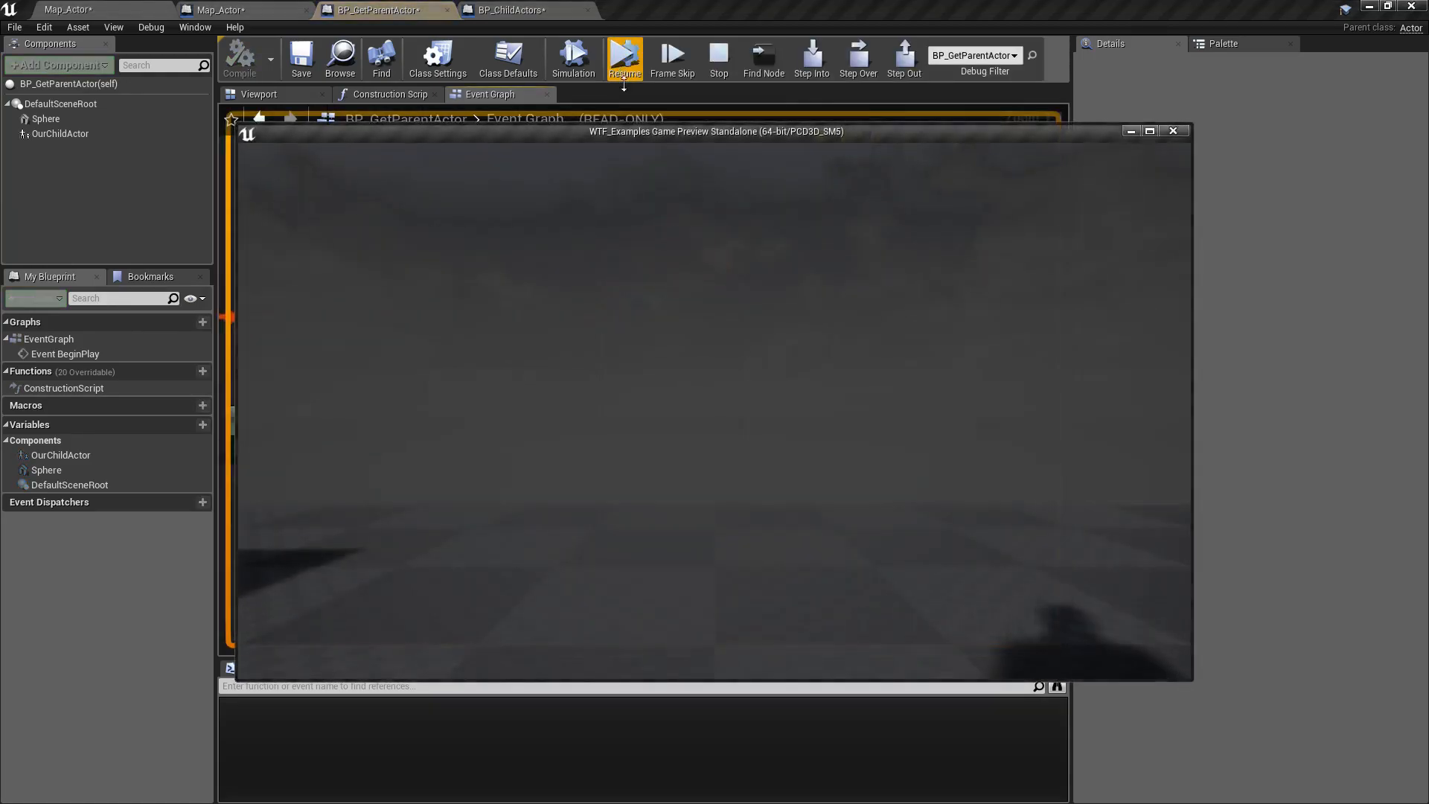
pyautogui.click(624, 56)
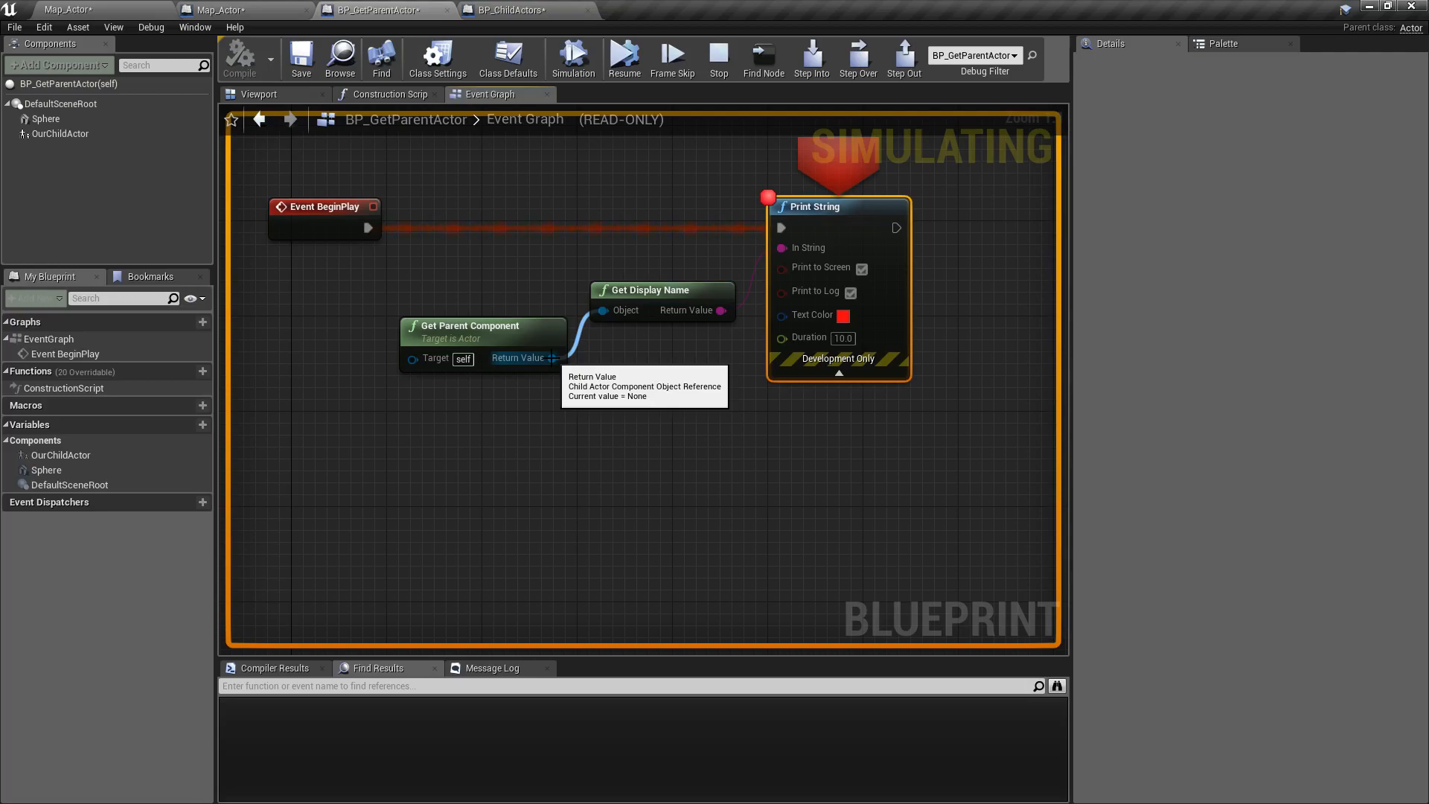
pyautogui.moveTo(718, 58)
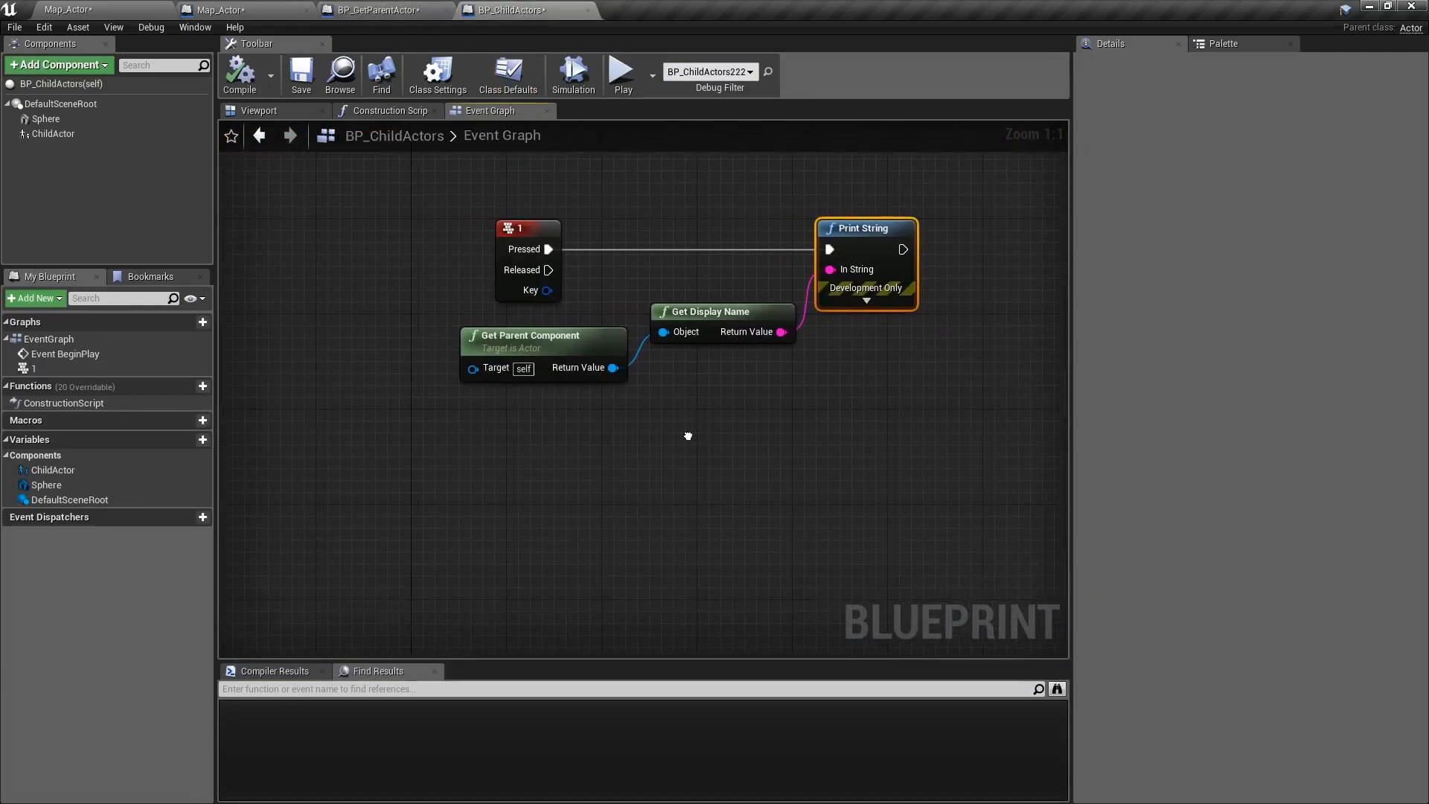
# - Add a Set Child Actor Class node targeted by Get Parent Component's return value
pyautogui.moveTo(688, 436); pyautogui.dragTo(603, 380)
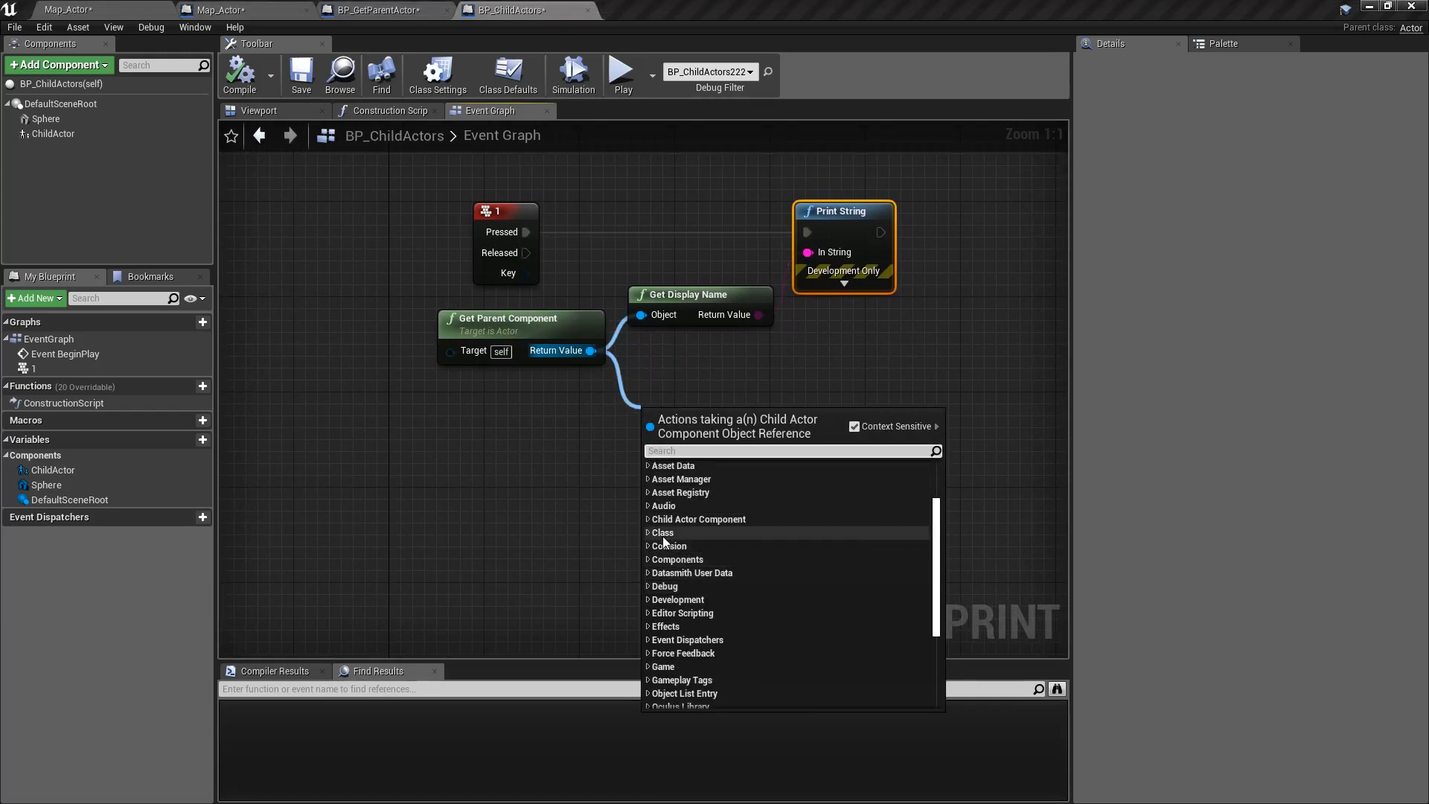
pyautogui.click(697, 517)
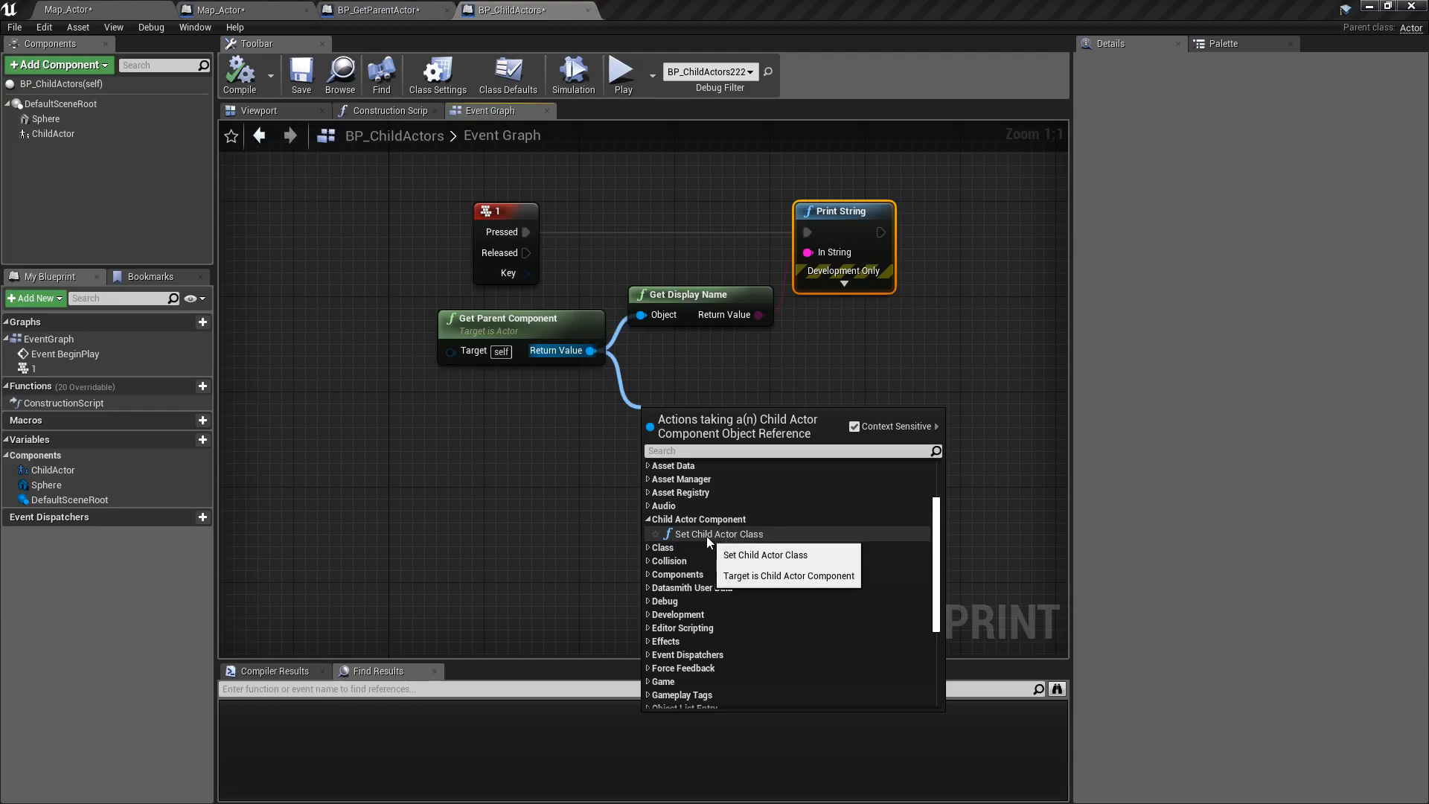
pyautogui.click(717, 533)
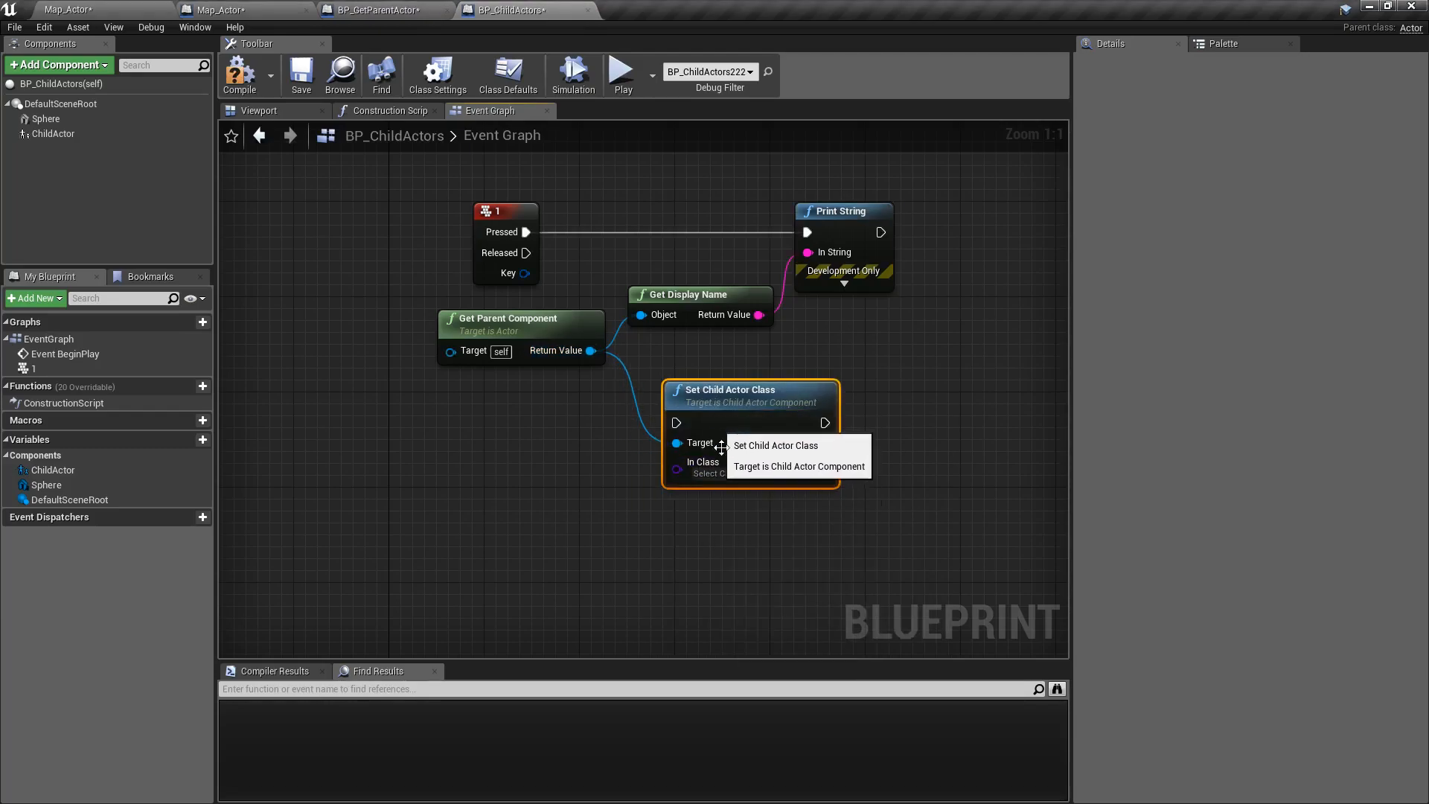